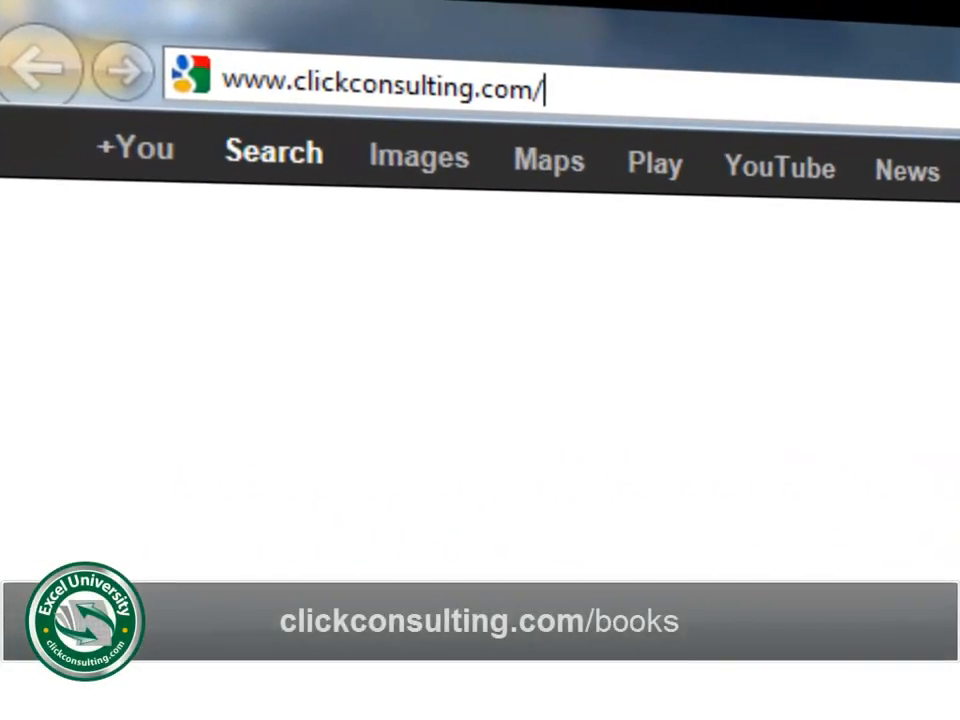
# Go to clickconsulting.com/books and open the Conditional Formatting.xlsx sample workbook
pyautogui.write('books')
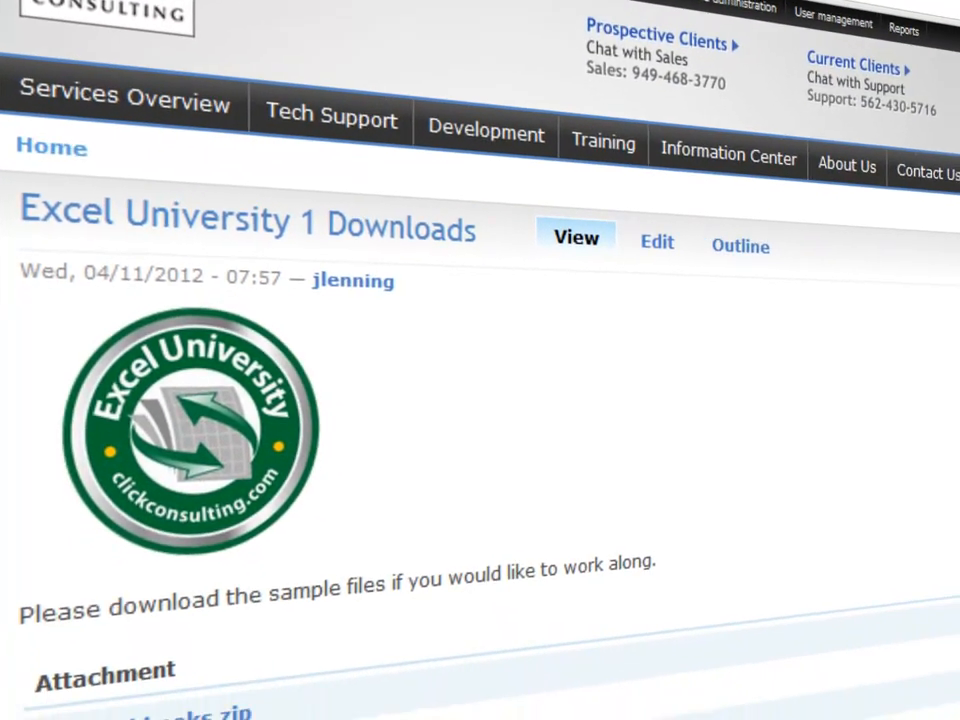
pyautogui.scroll(-3)
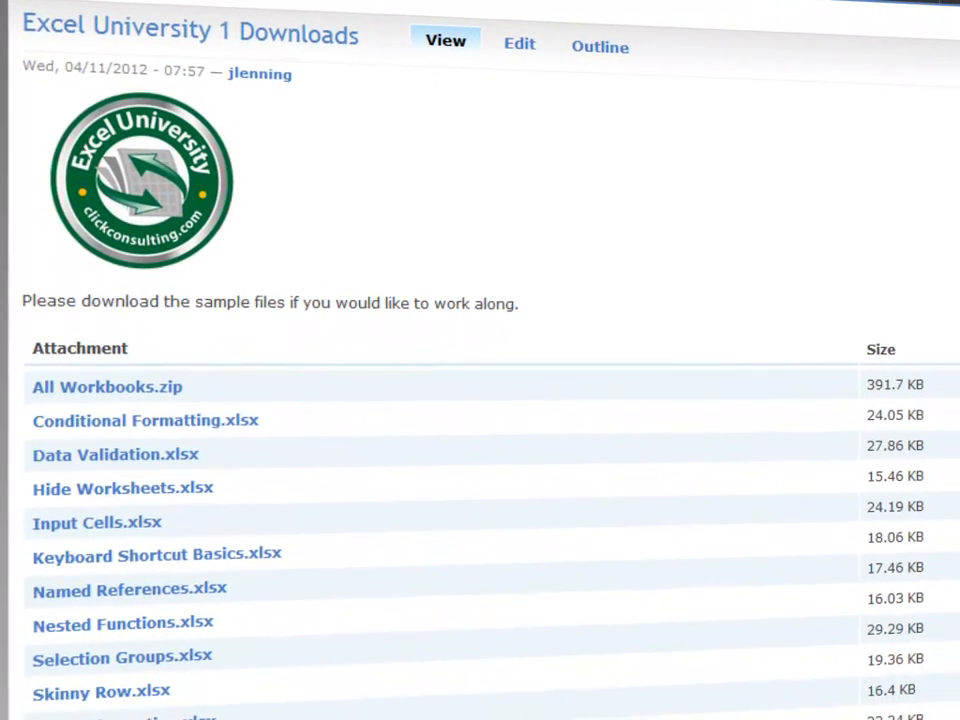
pyautogui.click(144, 420)
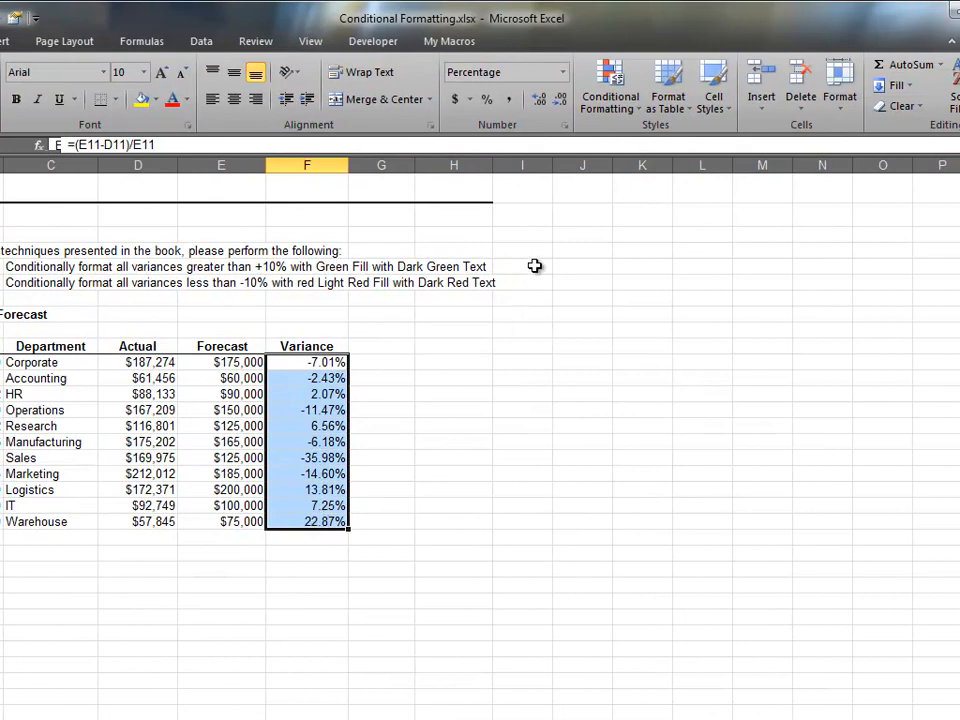
# Add a Greater Than 10% rule to F11:F21 with green fill and dark green text
pyautogui.click(610, 85)
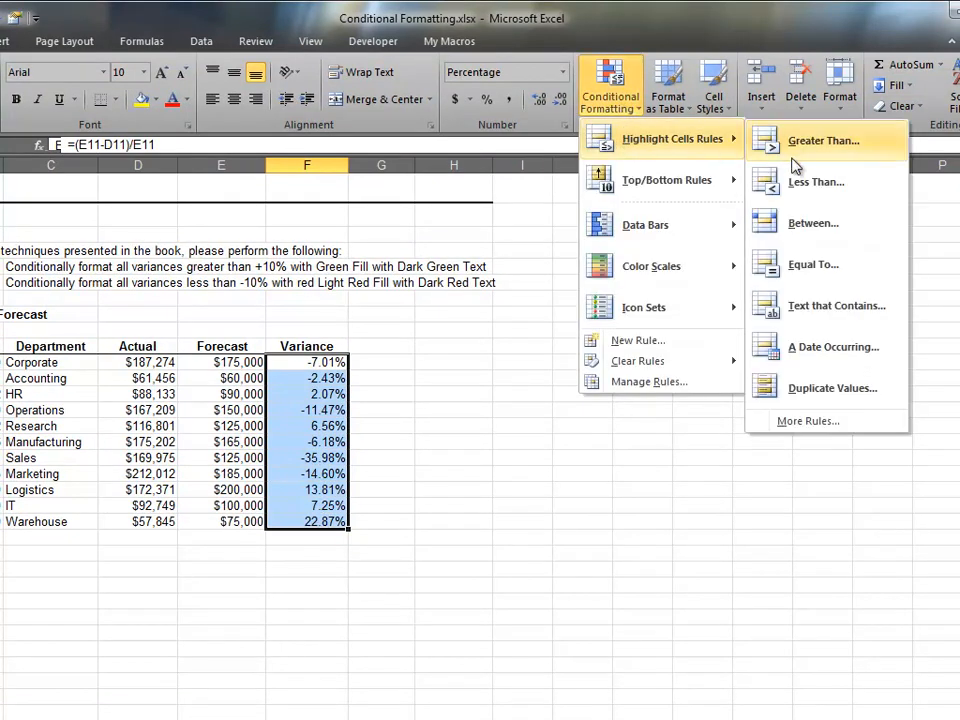
pyautogui.click(827, 140)
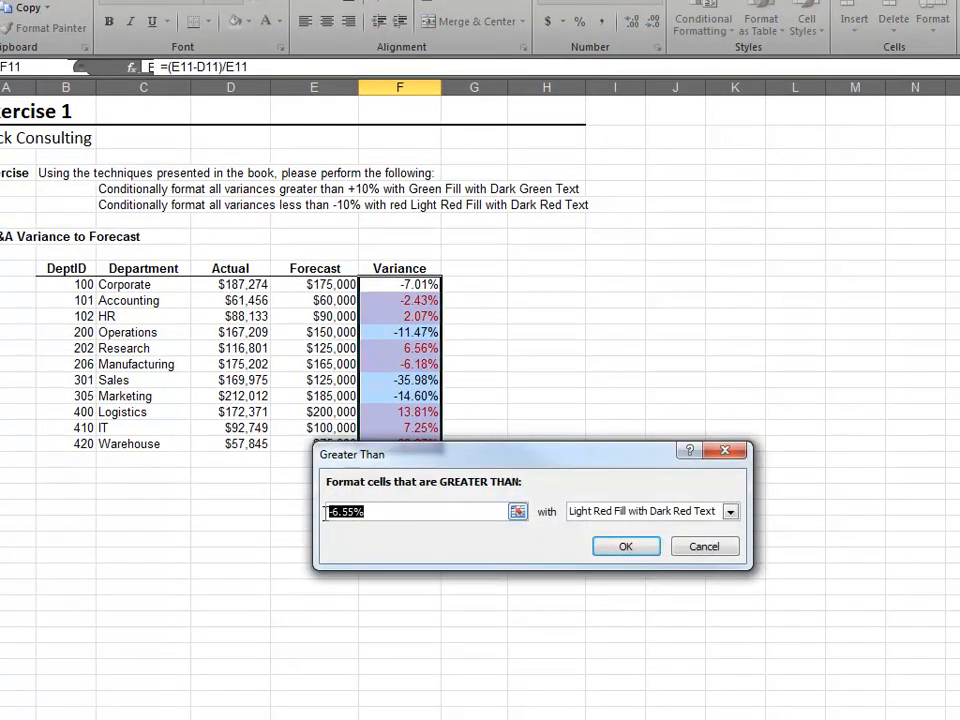
pyautogui.write('10%')
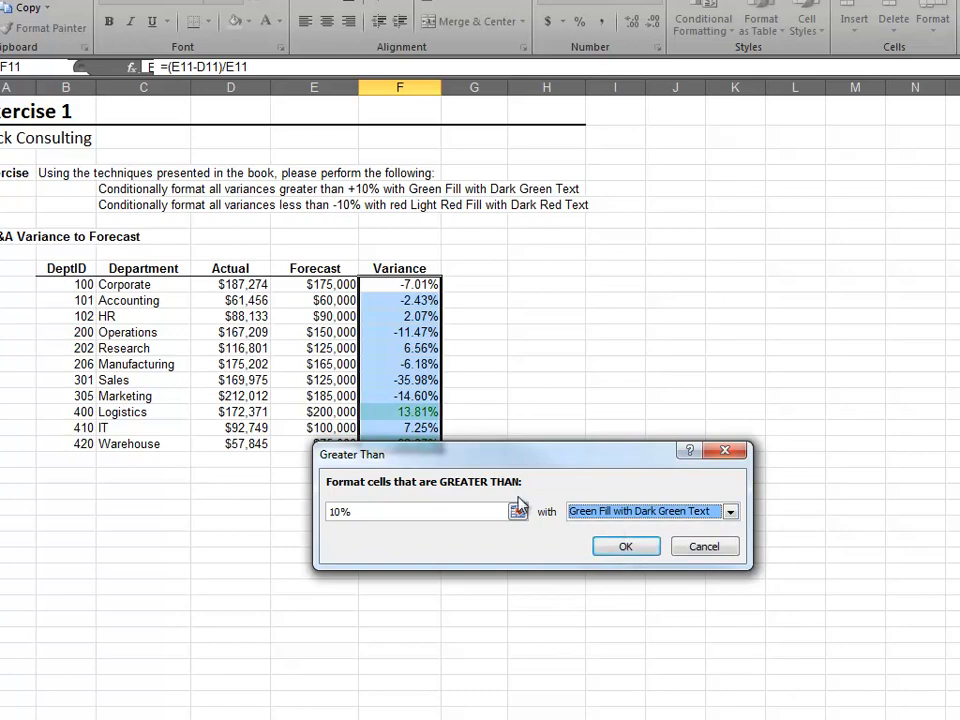
pyautogui.click(625, 546)
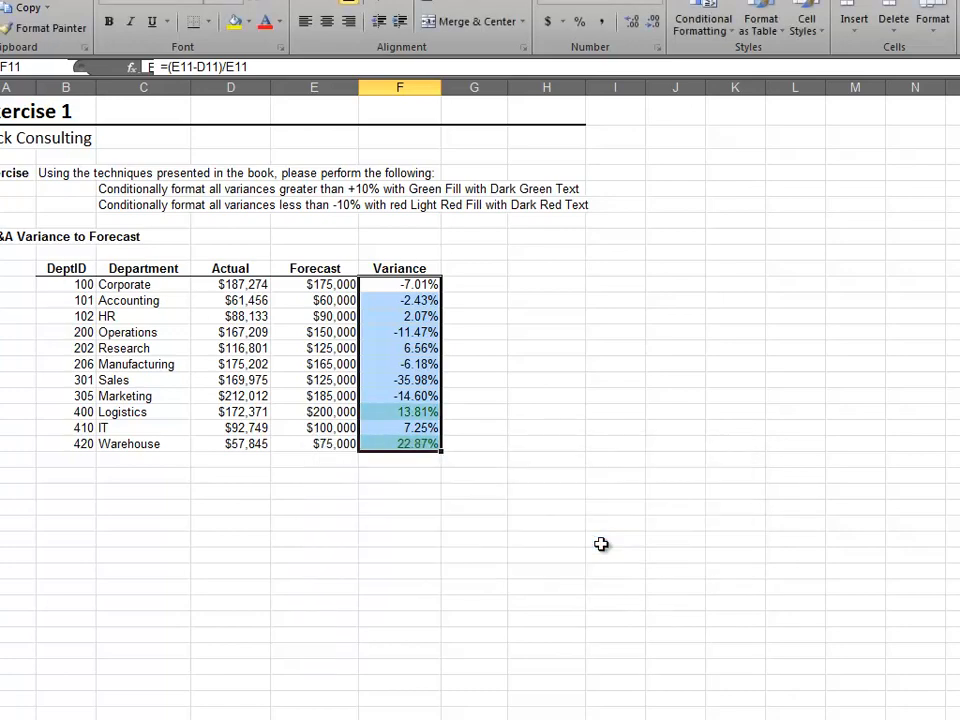
# Add a Less Than -10% rule with light red fill and dark red text, then switch to Exercise 2
pyautogui.click(626, 85)
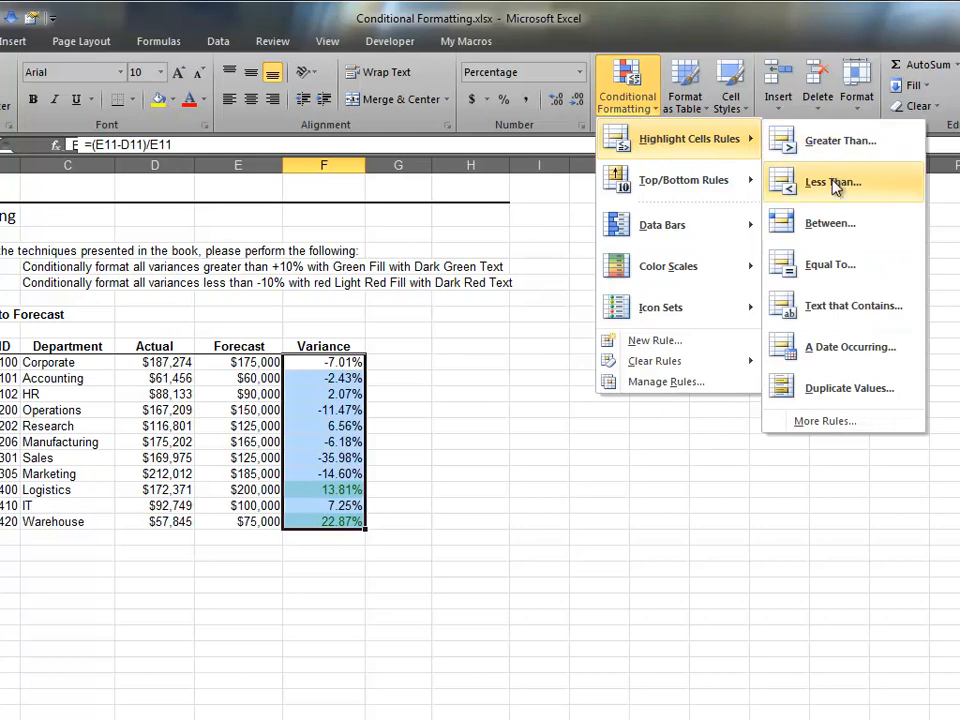
pyautogui.click(830, 181)
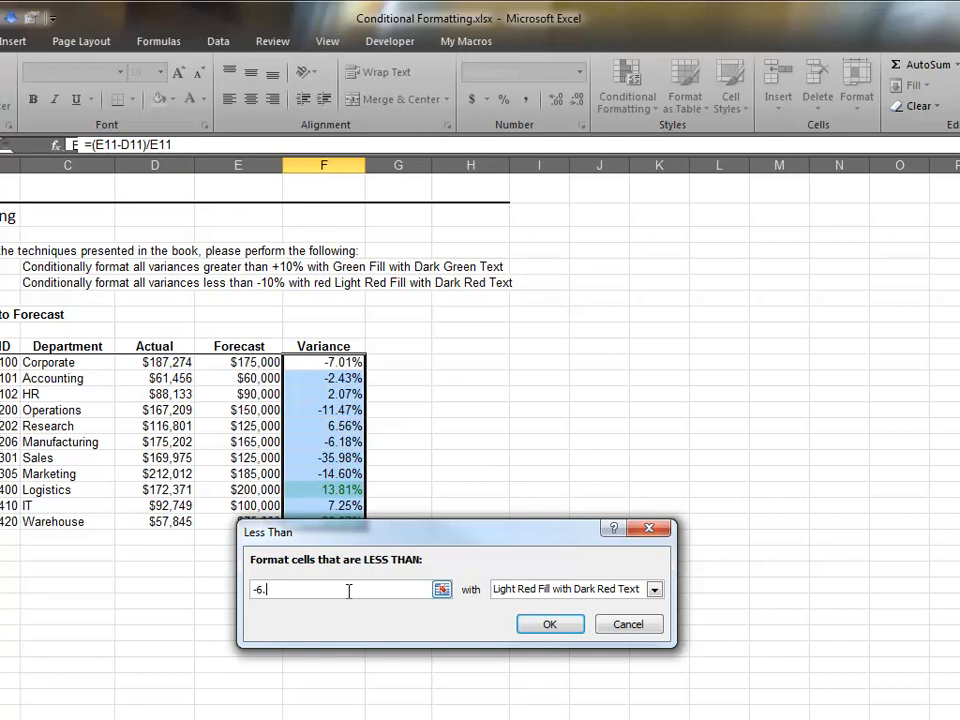
pyautogui.write('-10%')
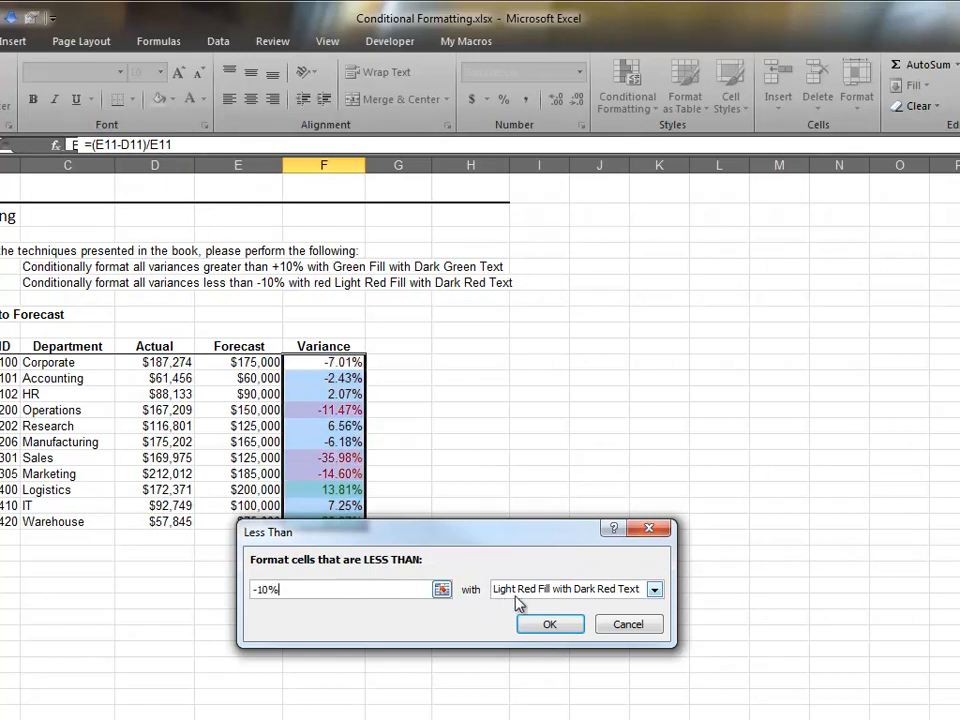
pyautogui.click(653, 589)
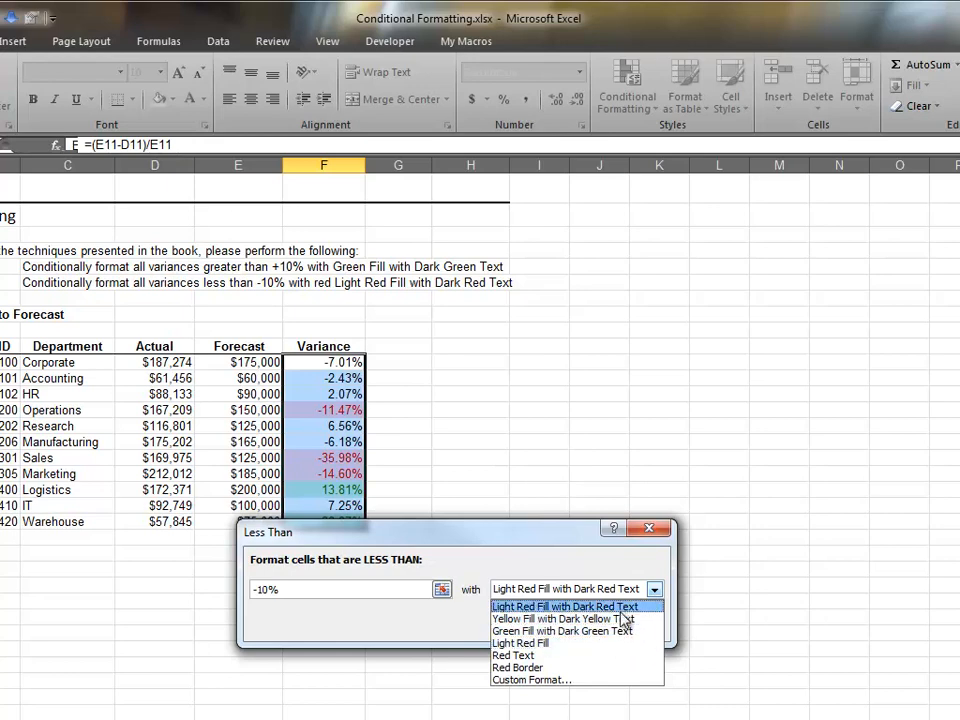
pyautogui.click(569, 607)
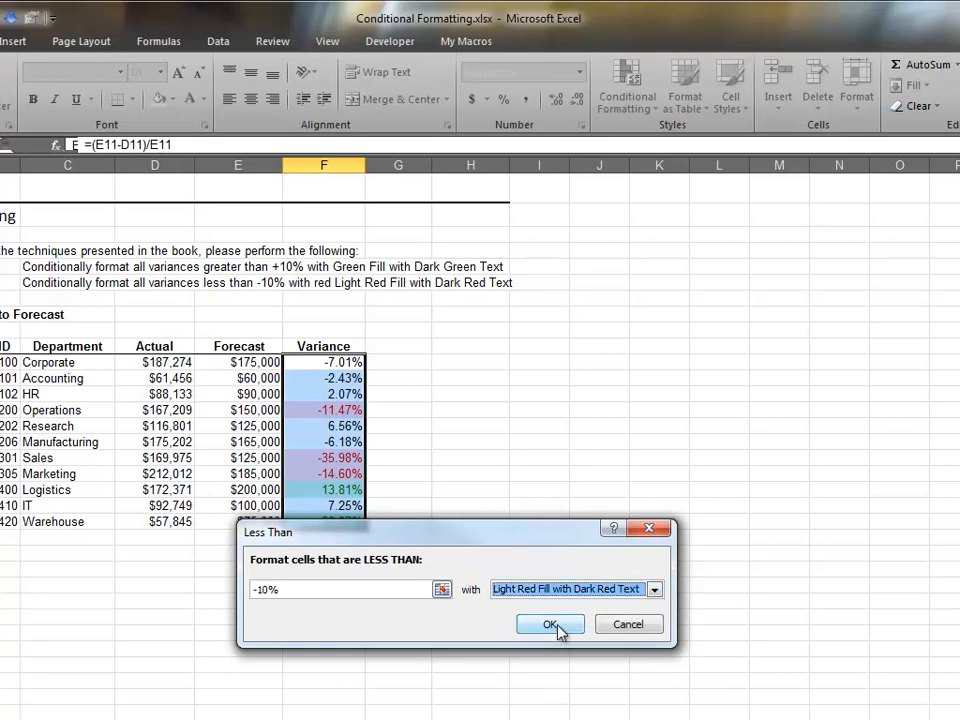
pyautogui.click(550, 624)
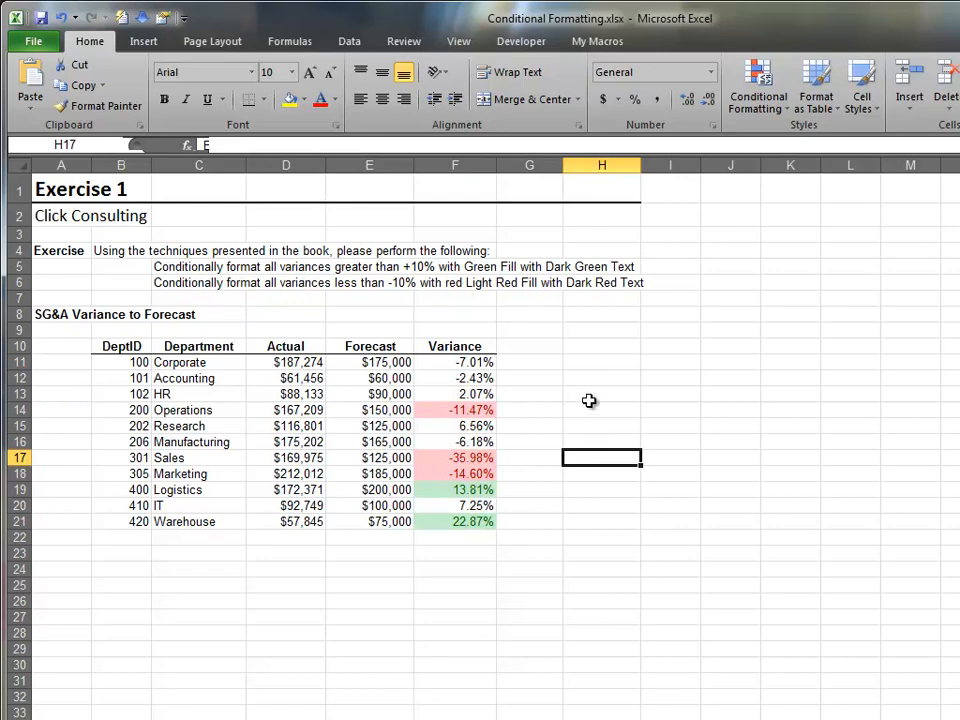
pyautogui.click(208, 687)
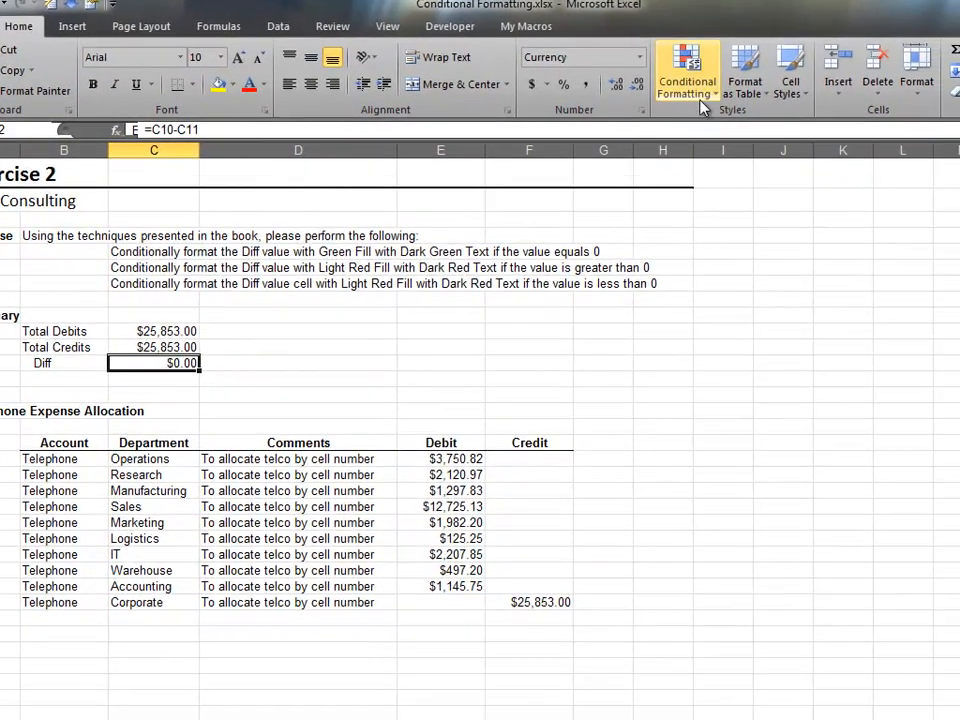
# Add an Equal To 0 rule on the Diff cell with green fill and dark green text
pyautogui.click(679, 66)
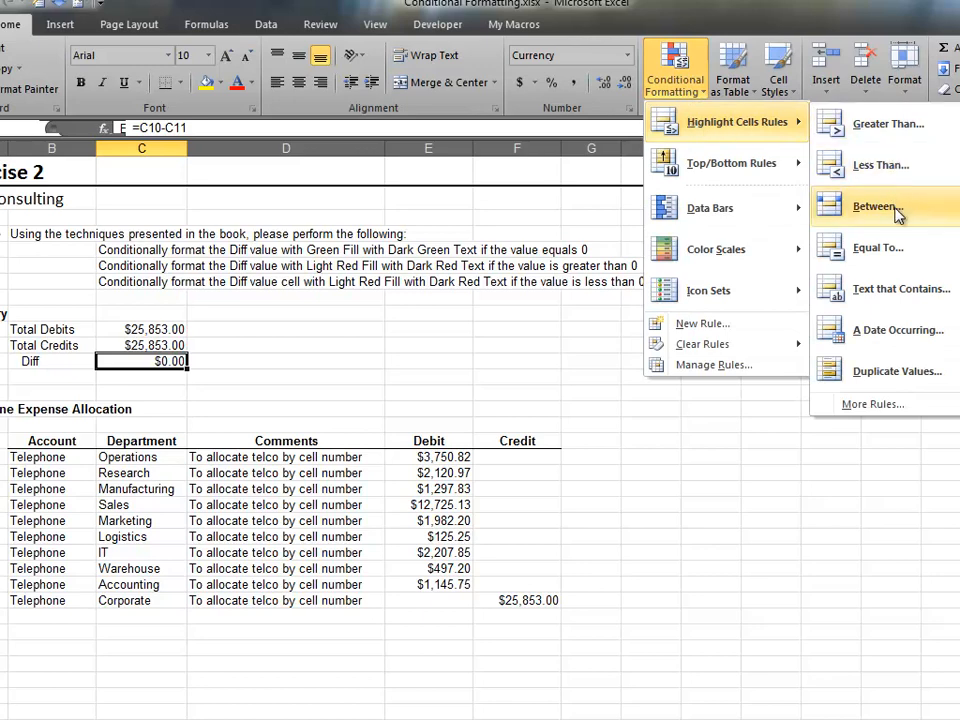
pyautogui.click(879, 248)
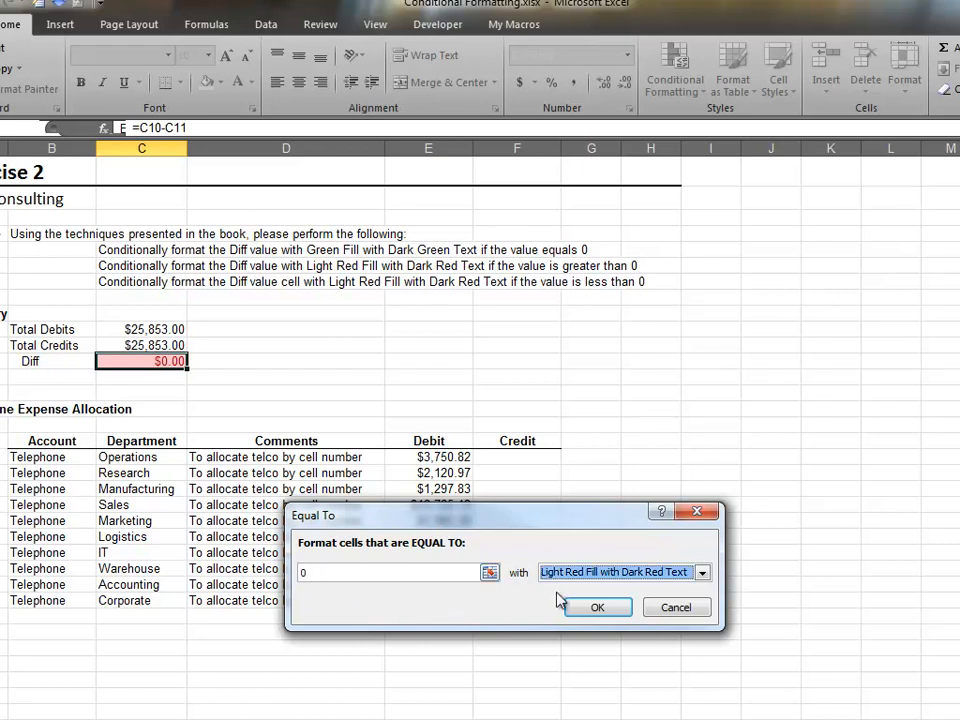
pyautogui.click(702, 572)
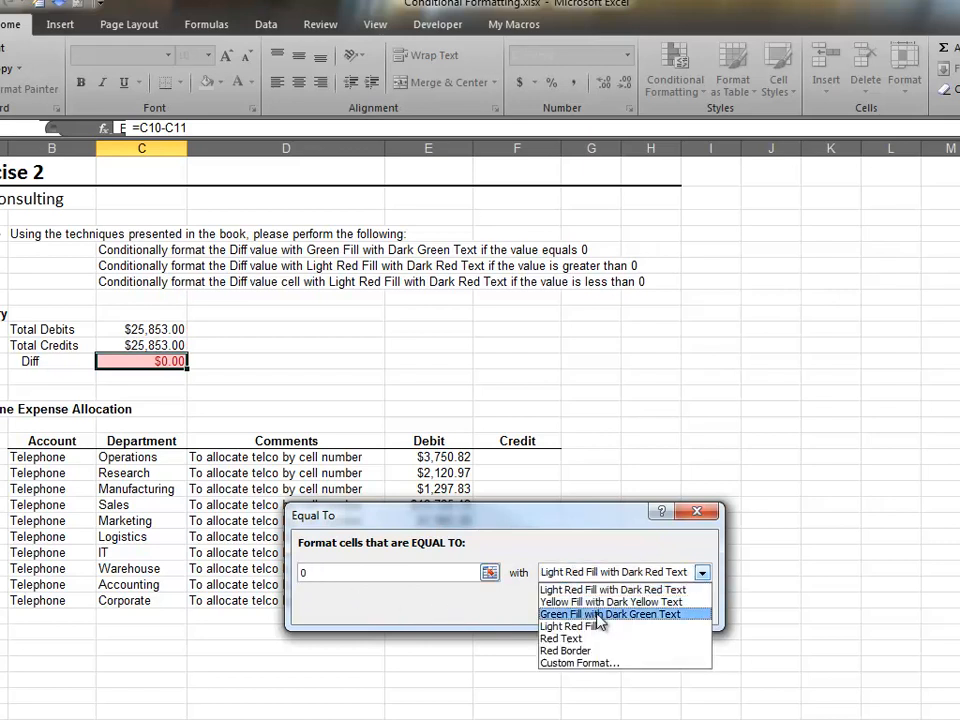
pyautogui.click(611, 614)
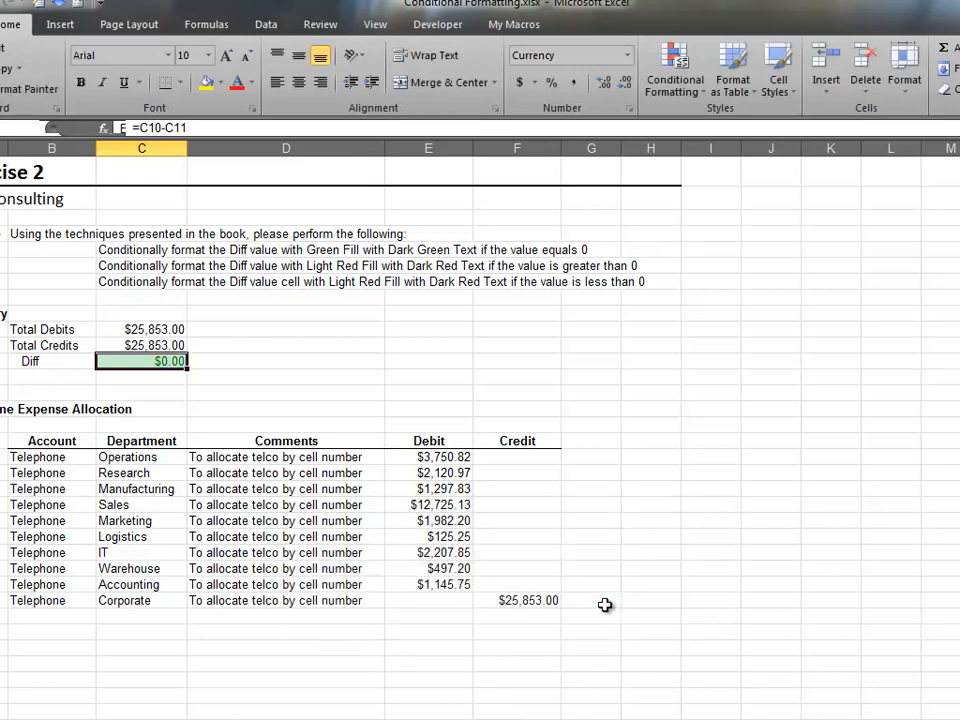
pyautogui.click(671, 68)
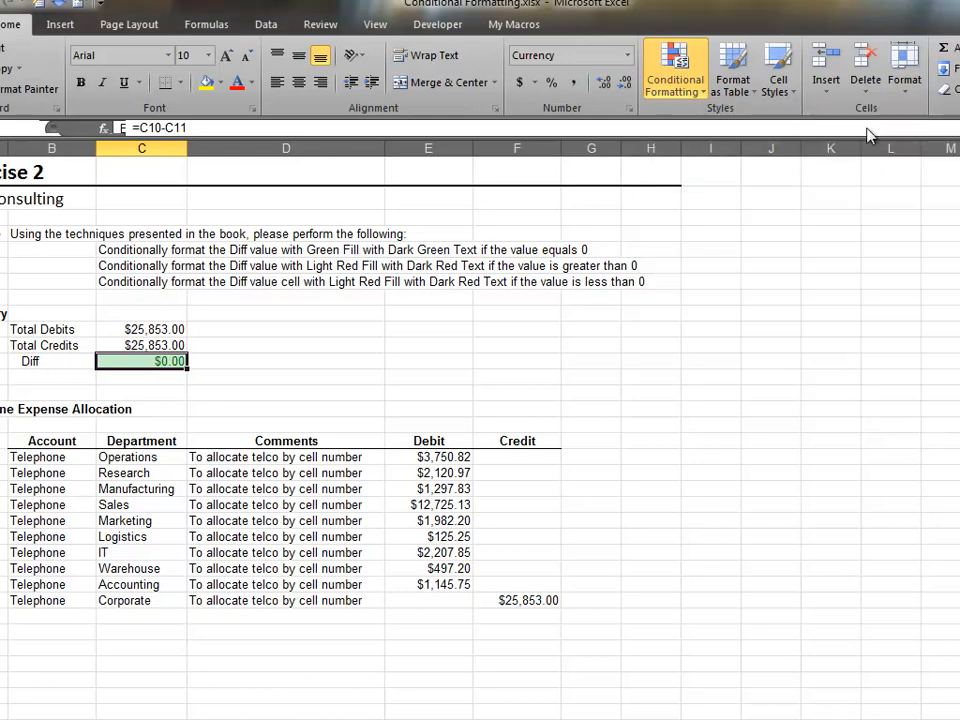
# Add a Less Than 0 rule on Diff cell C12 with light red fill and dark red text
pyautogui.click(664, 65)
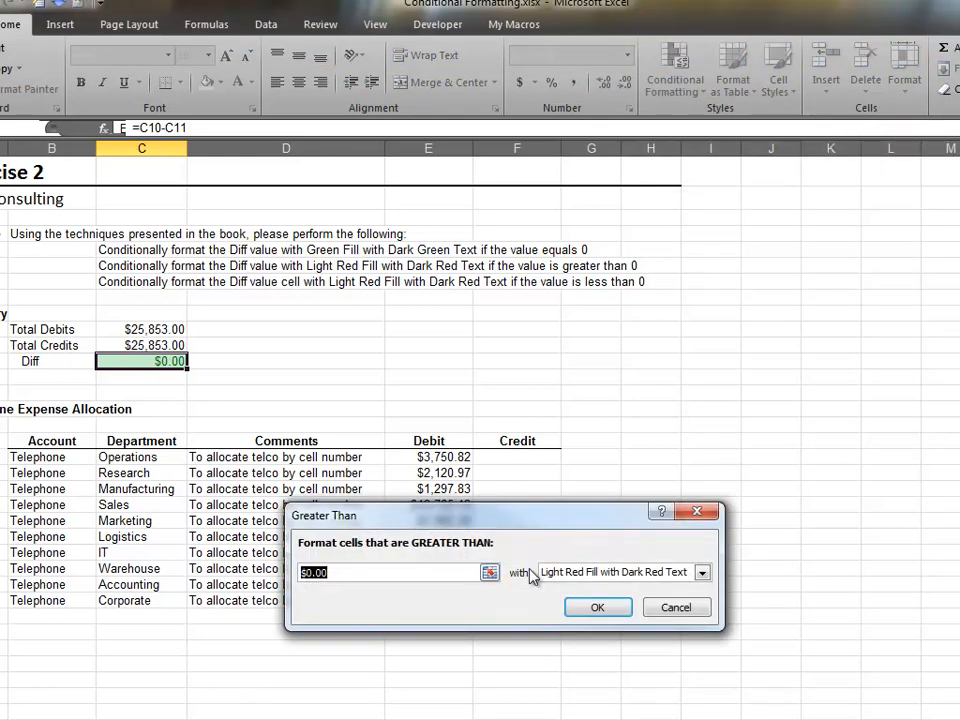
pyautogui.click(702, 571)
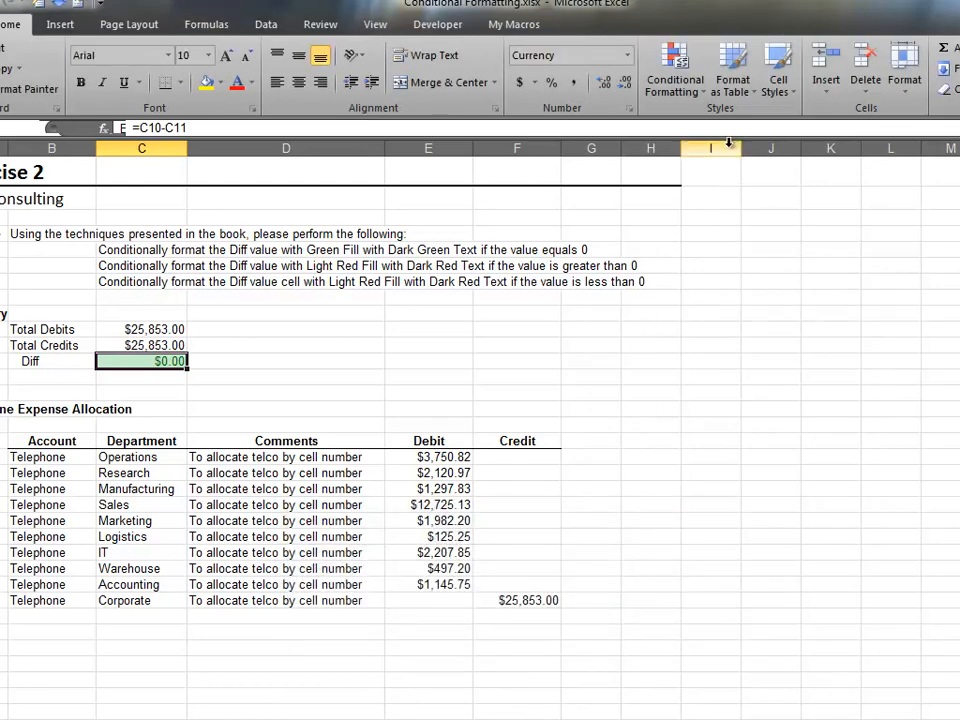
pyautogui.click(675, 68)
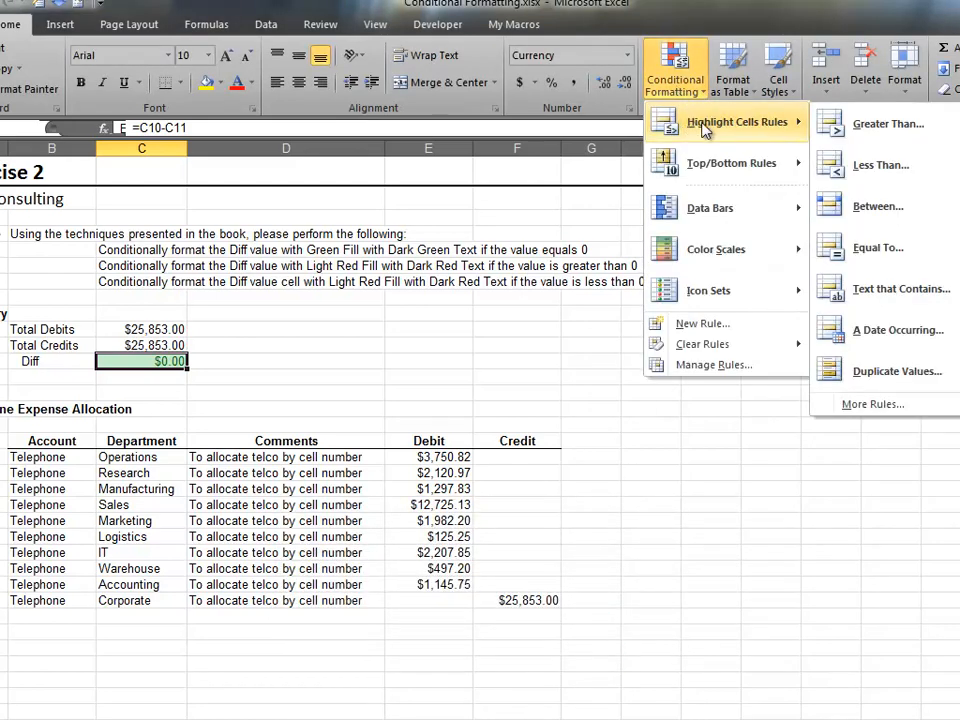
pyautogui.click(881, 164)
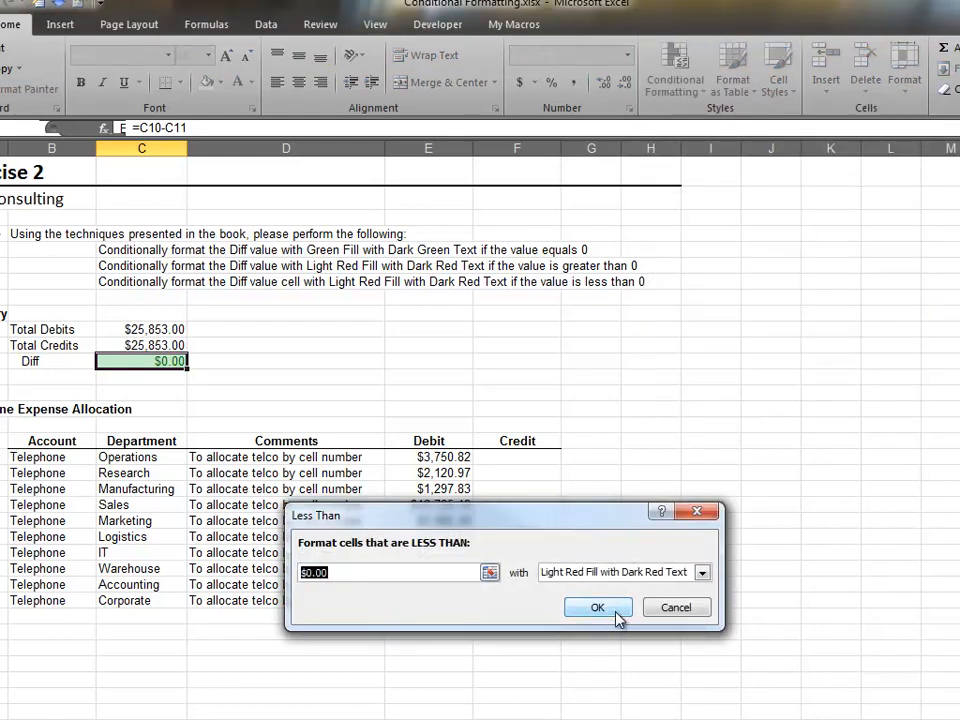
pyautogui.click(597, 607)
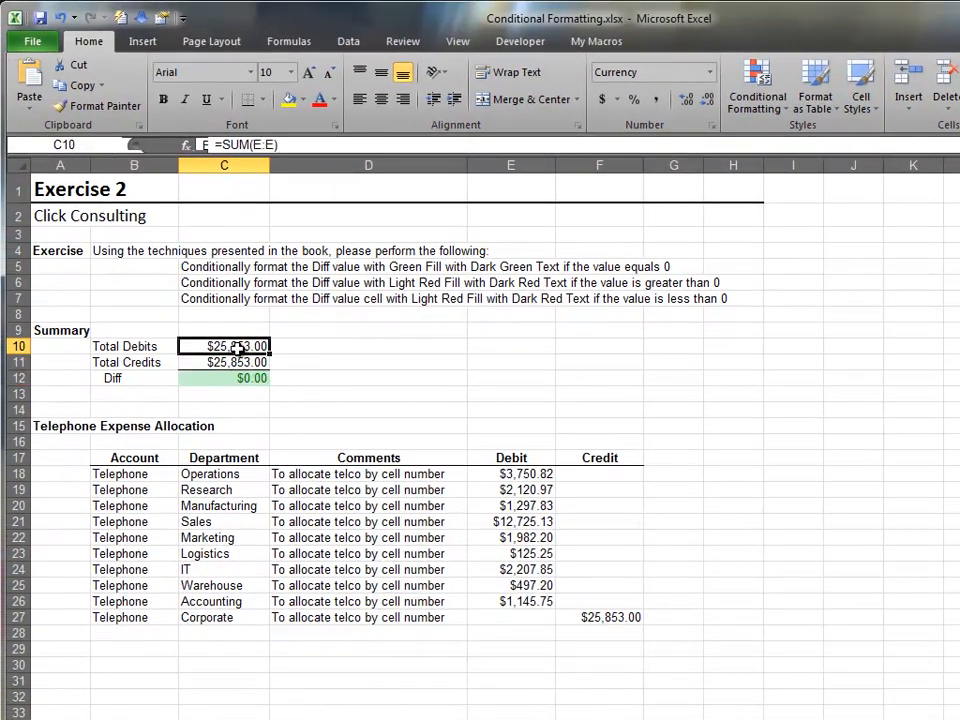
pyautogui.write('1.00')
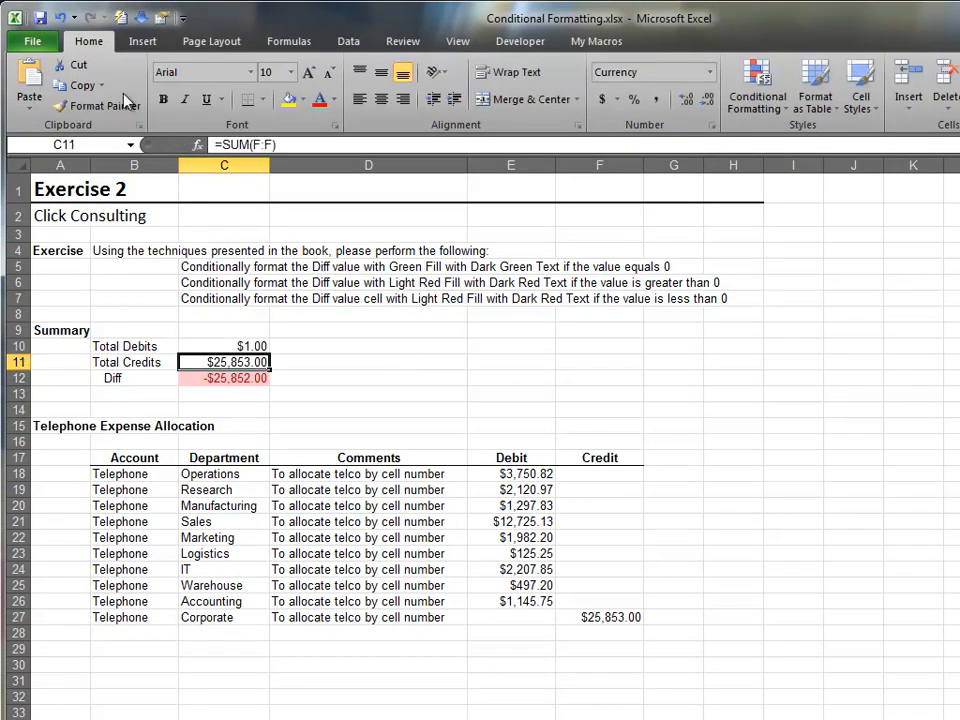
pyautogui.click(223, 346)
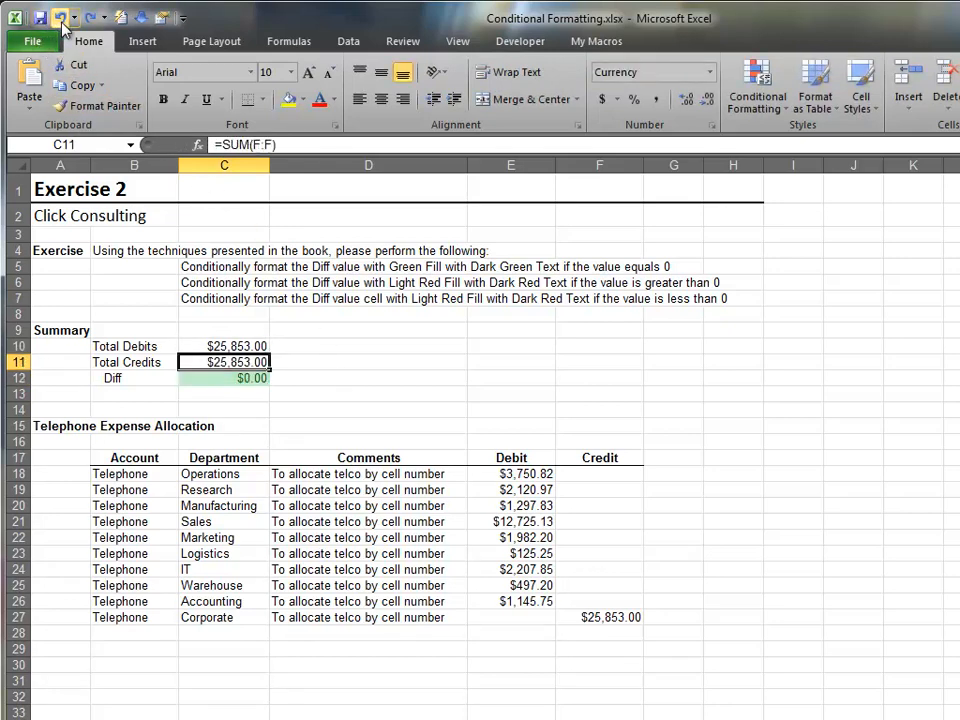
pyautogui.click(368, 362)
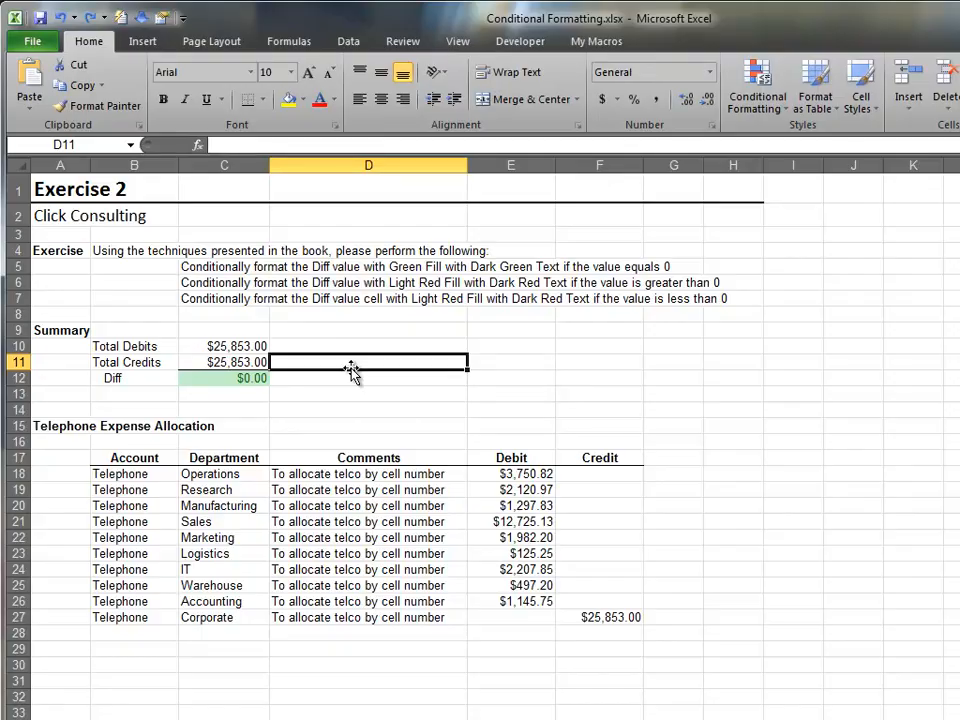
pyautogui.click(365, 692)
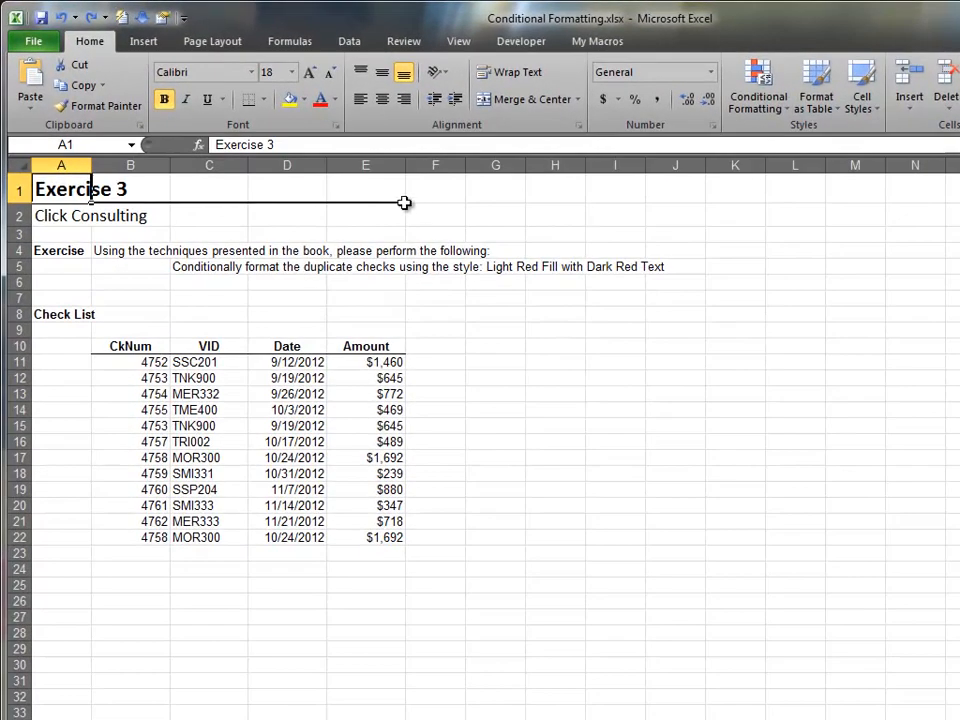
# Select check list B11:E22 and highlight duplicate values in light red with dark red text
pyautogui.click(130, 362)
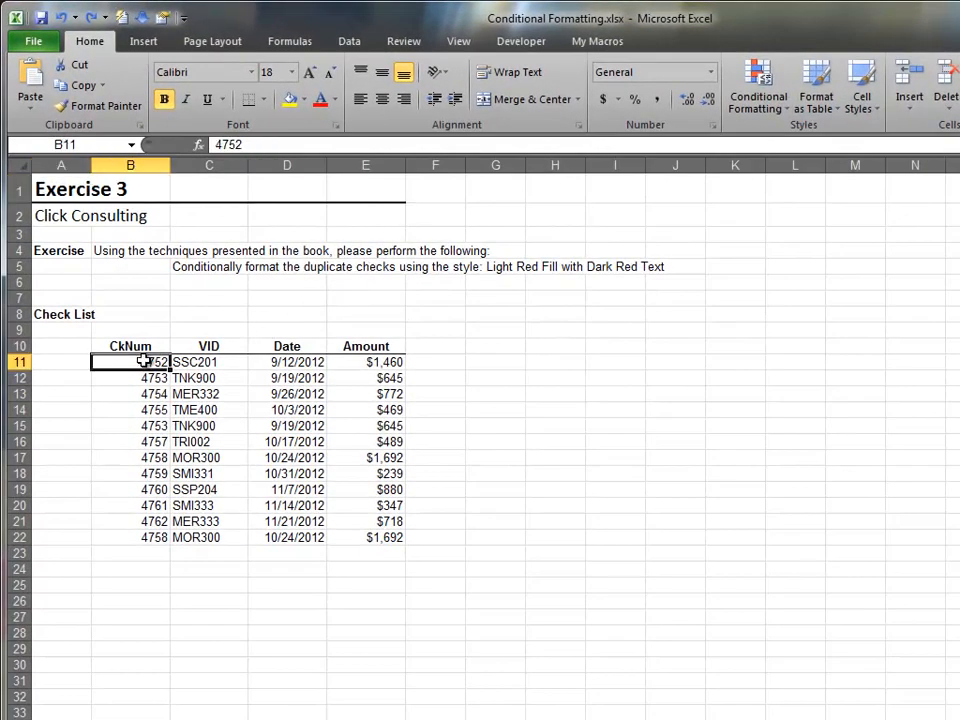
pyautogui.moveTo(130, 361); pyautogui.dragTo(365, 537)
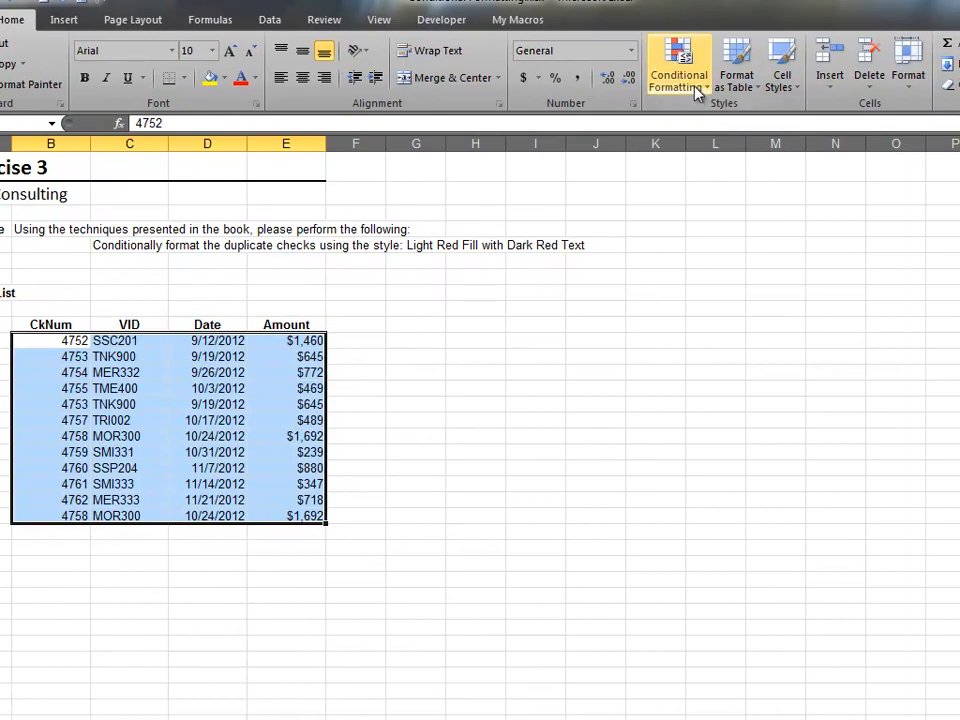
pyautogui.click(678, 60)
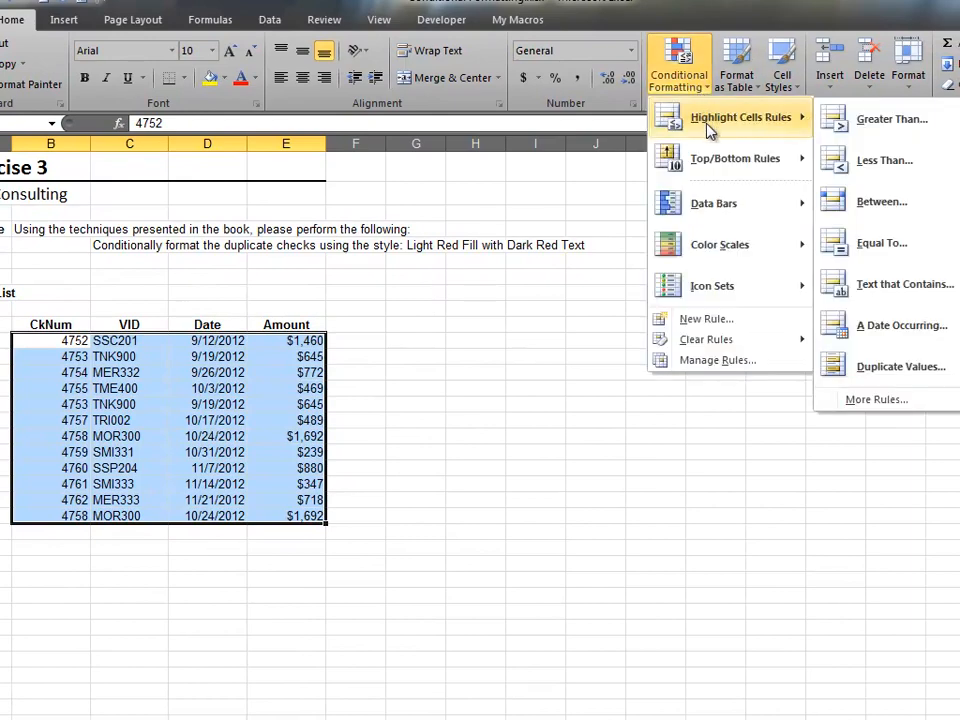
pyautogui.click(902, 367)
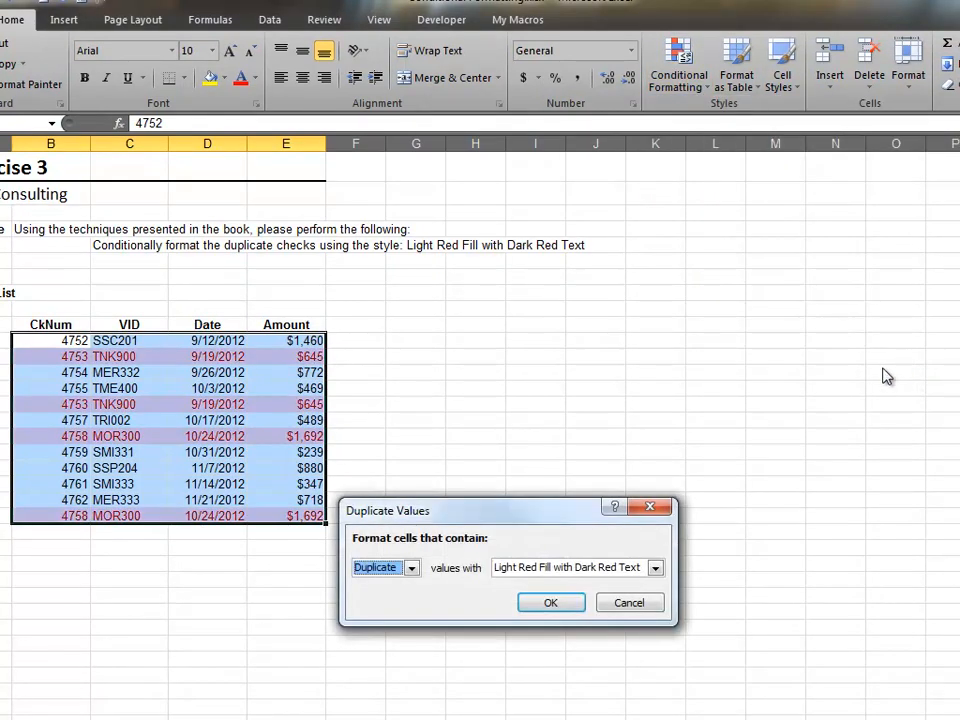
pyautogui.click(410, 567)
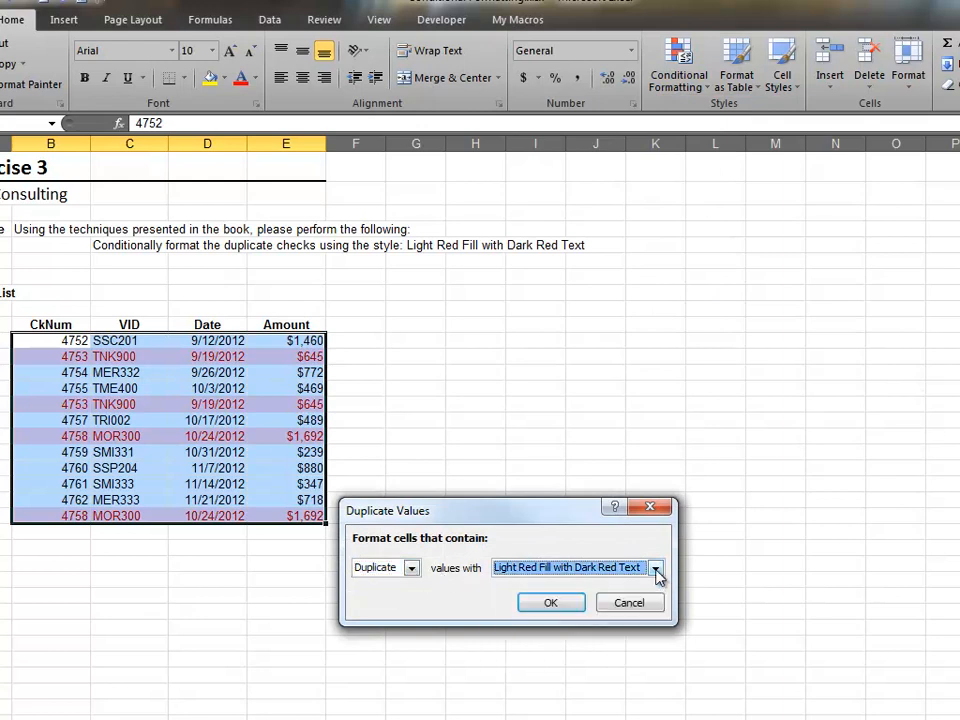
pyautogui.click(550, 602)
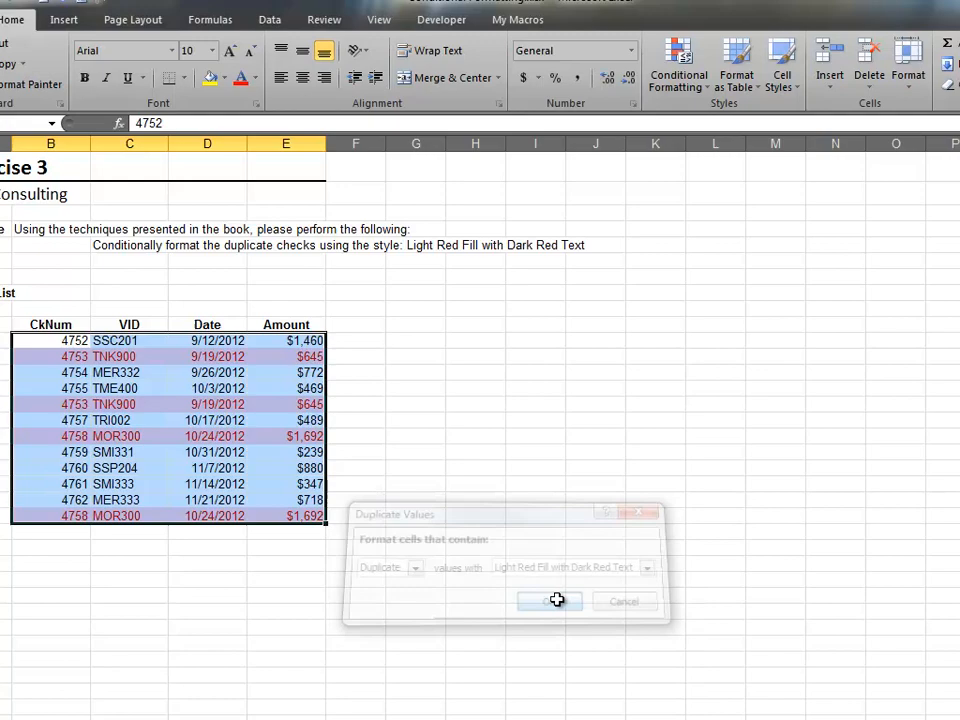
pyautogui.click(549, 601)
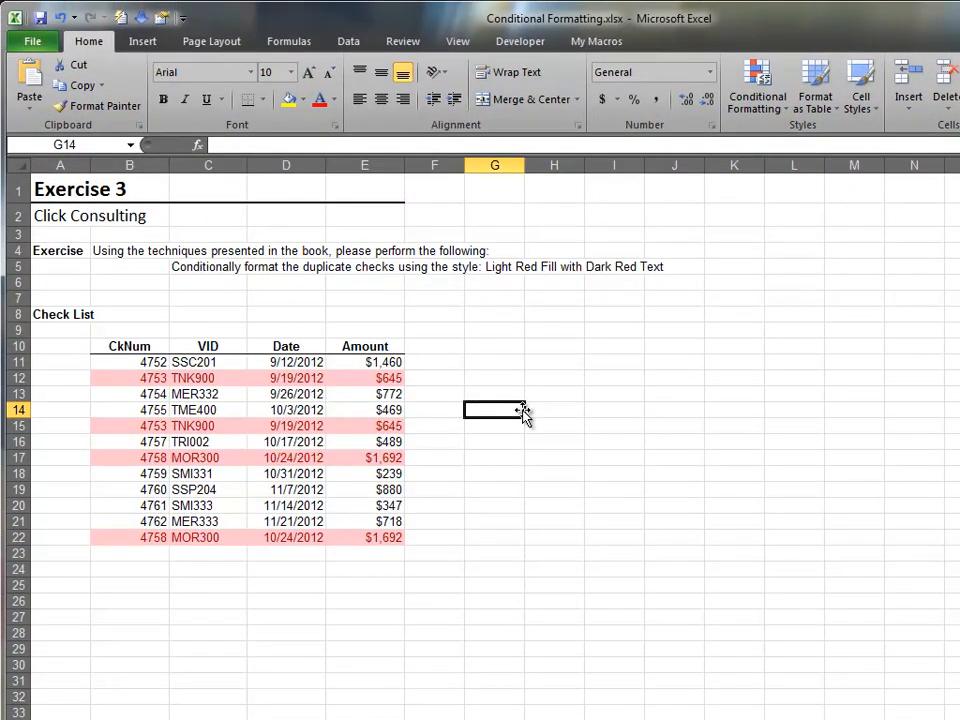
pyautogui.click(422, 693)
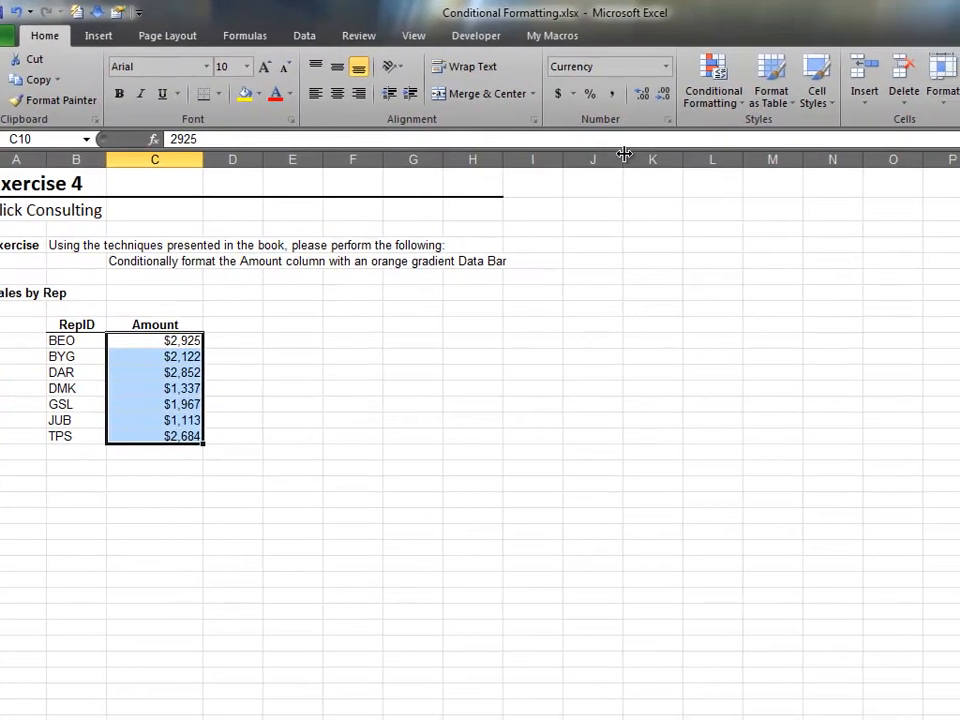
# Apply orange gradient data bars to Amount cells C10:C16, then move to Exercise 5
pyautogui.click(710, 80)
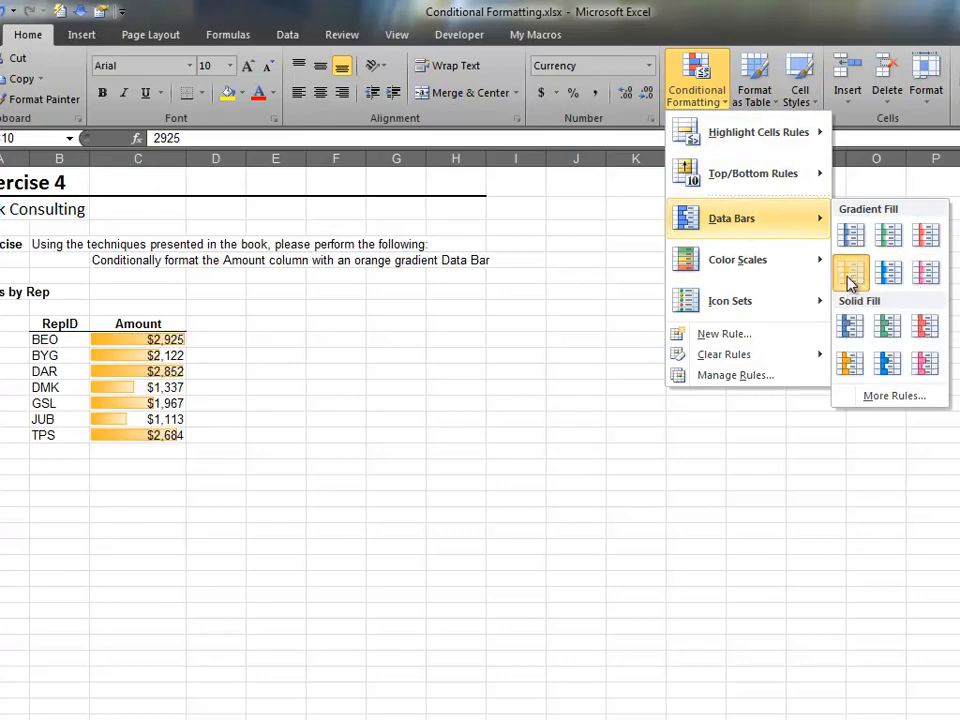
pyautogui.click(848, 272)
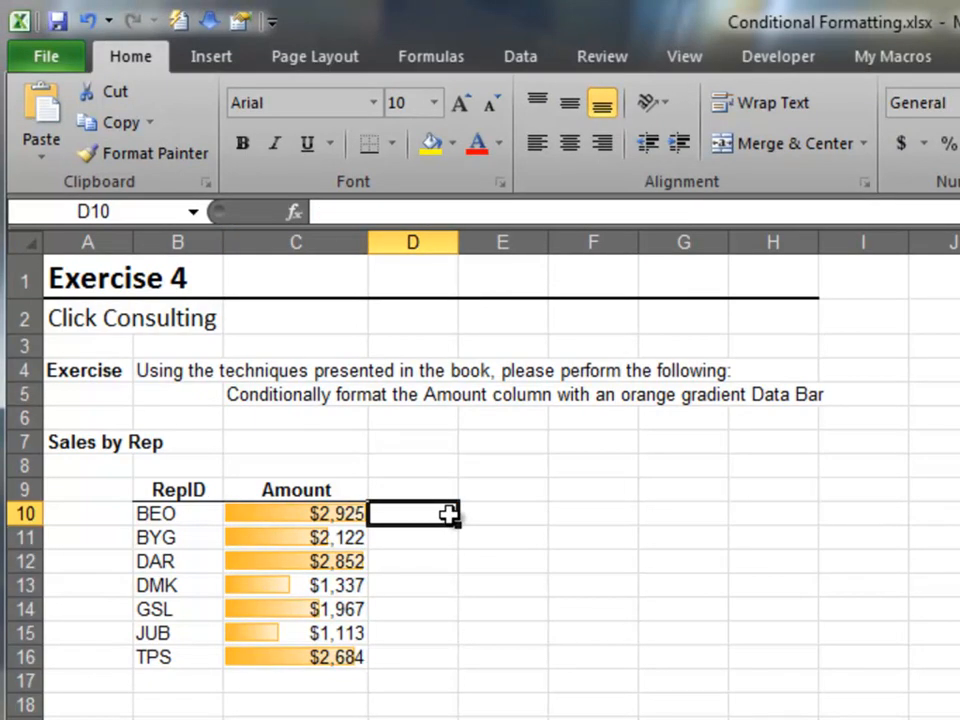
pyautogui.click(479, 692)
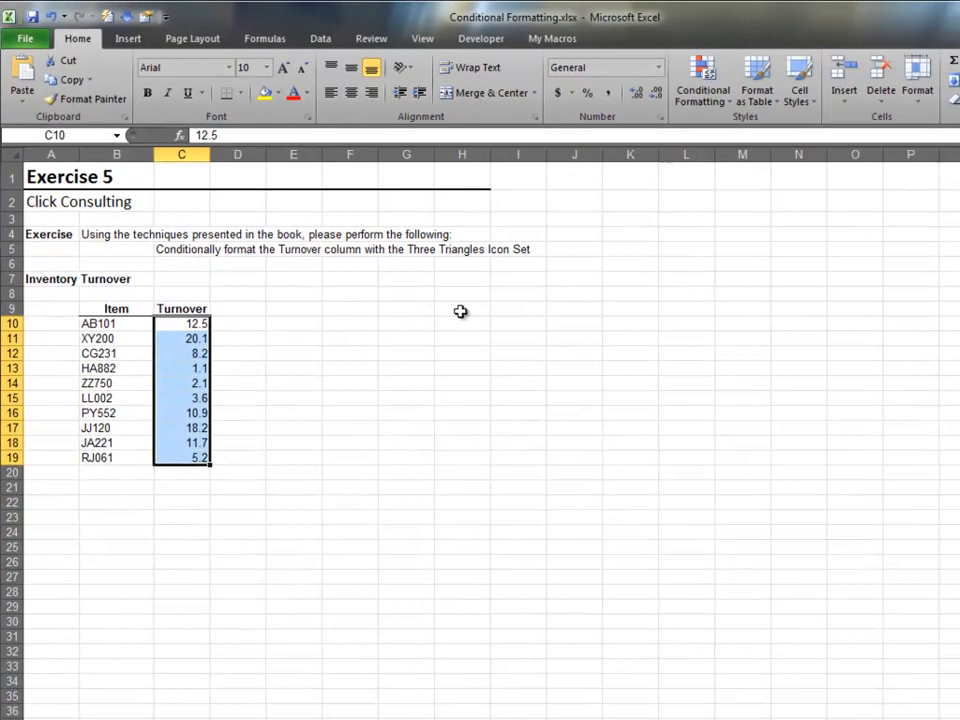
# Apply the directional 3 Triangles icon set to Turnover cells C10:C19
pyautogui.click(696, 75)
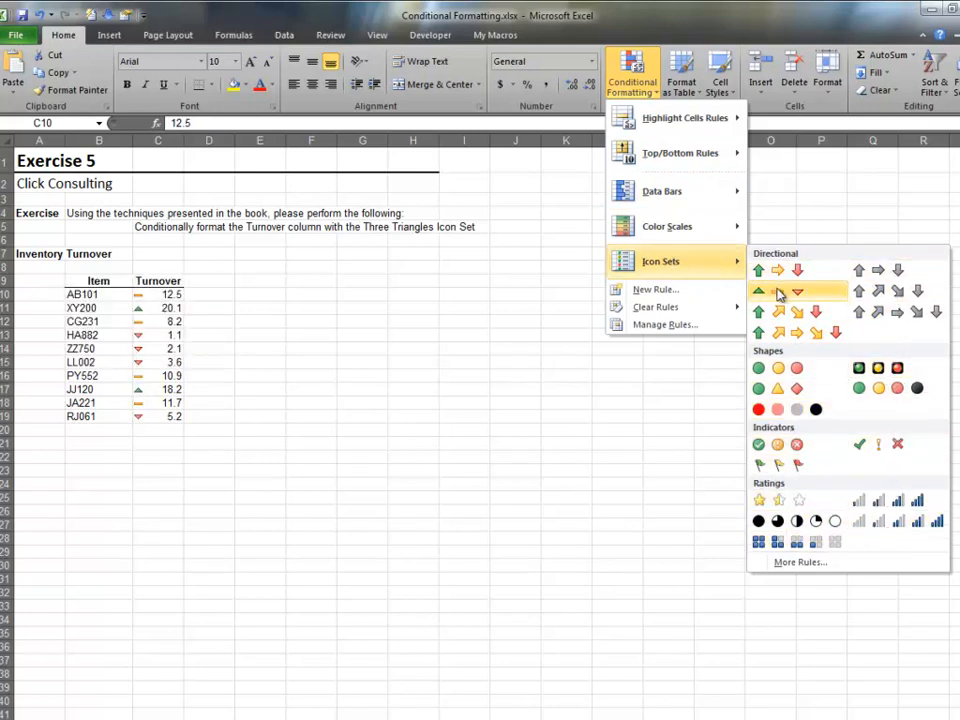
pyautogui.moveTo(779, 291)
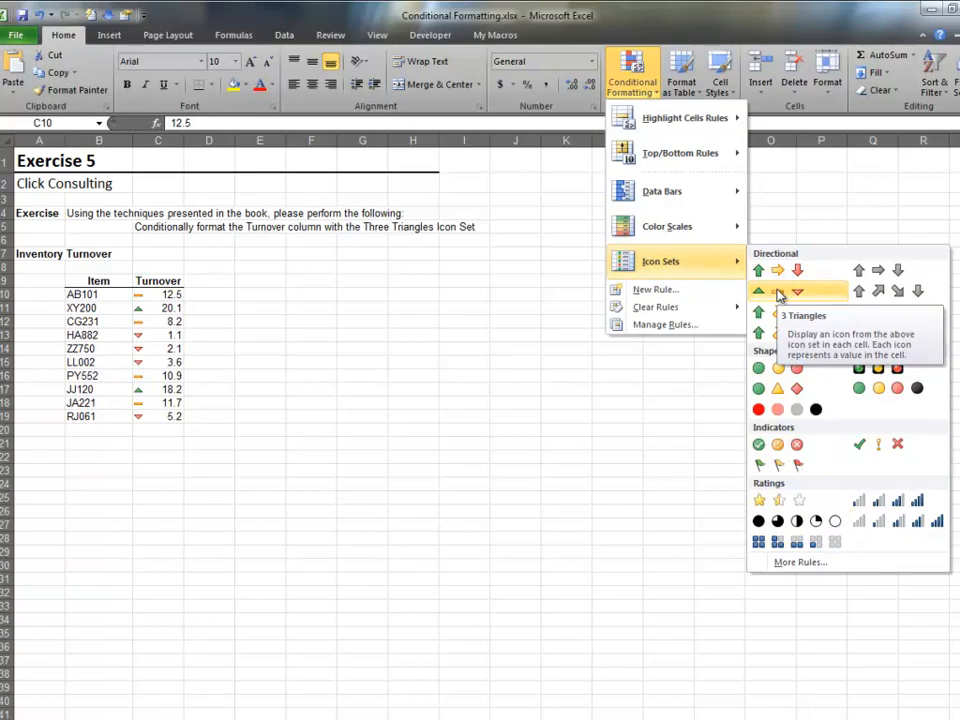
pyautogui.click(778, 291)
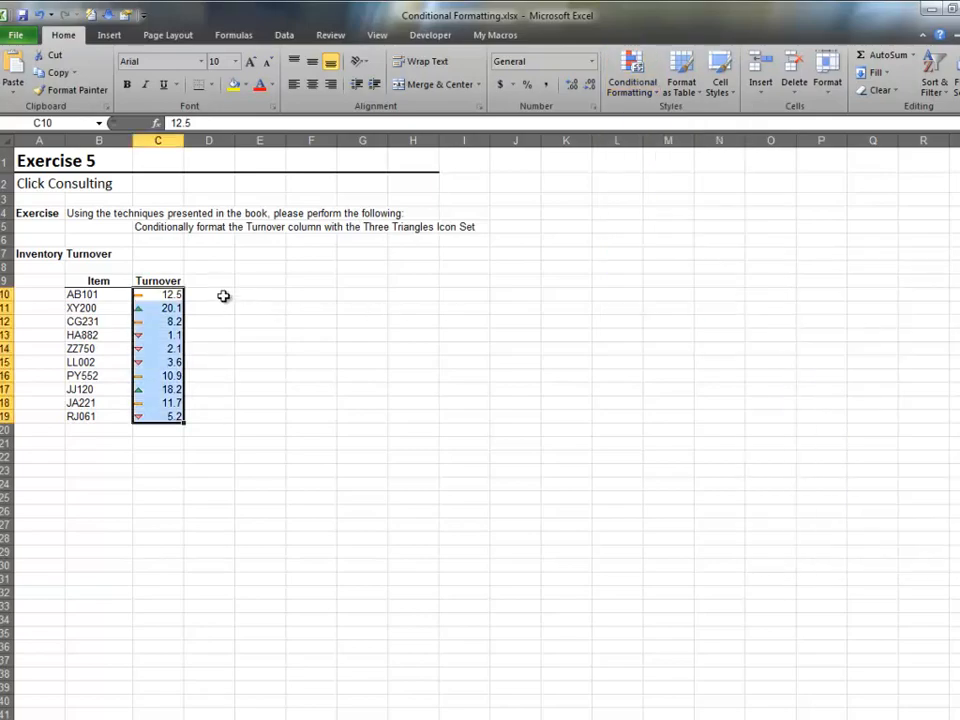